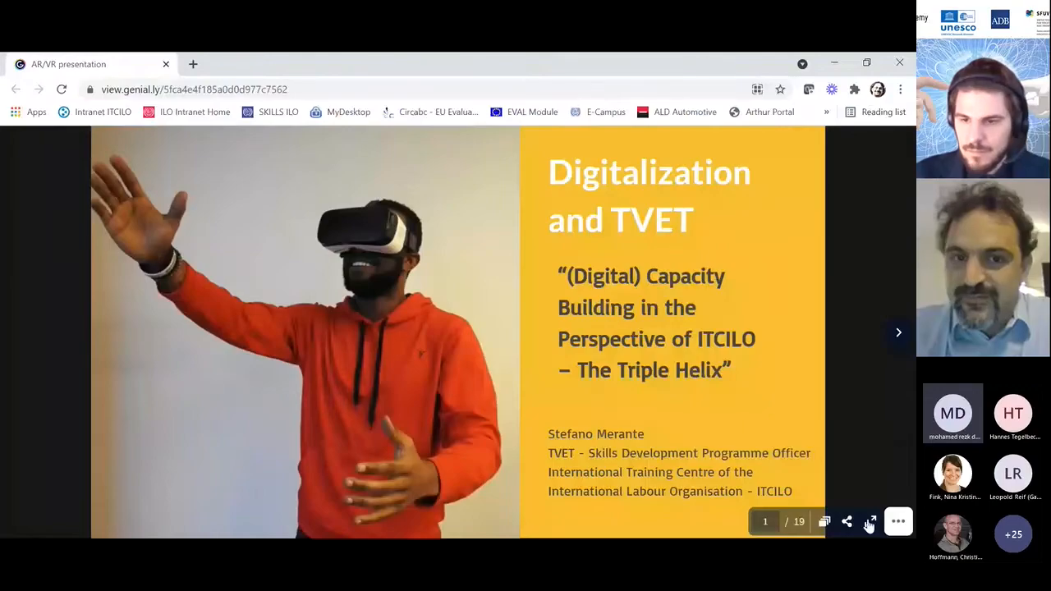
Switch the 'Digitalization and TVET' Genially deck to full screen
left_click(870, 521)
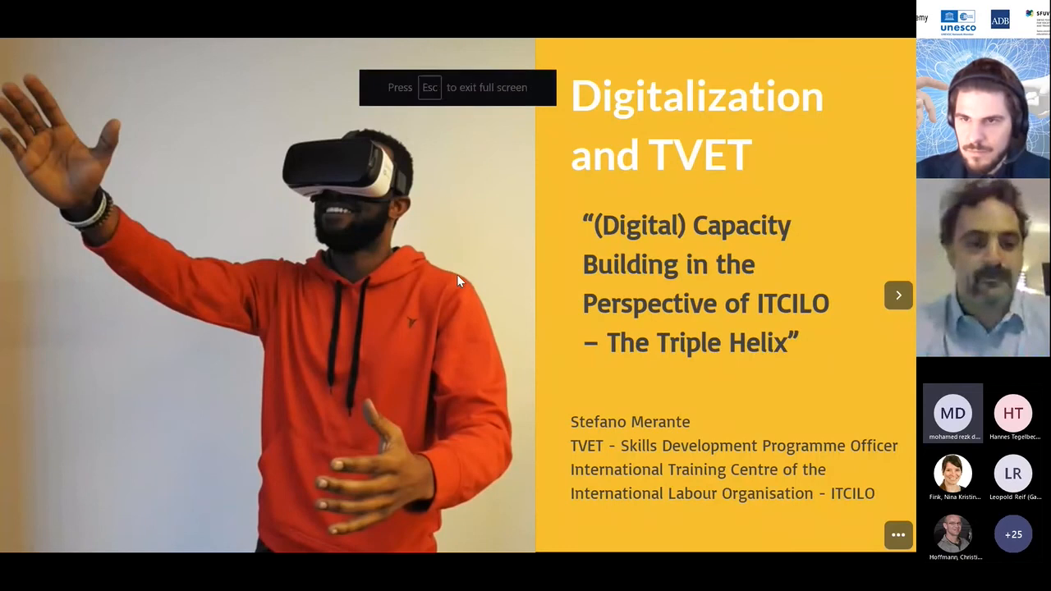
mouse_move(898, 296)
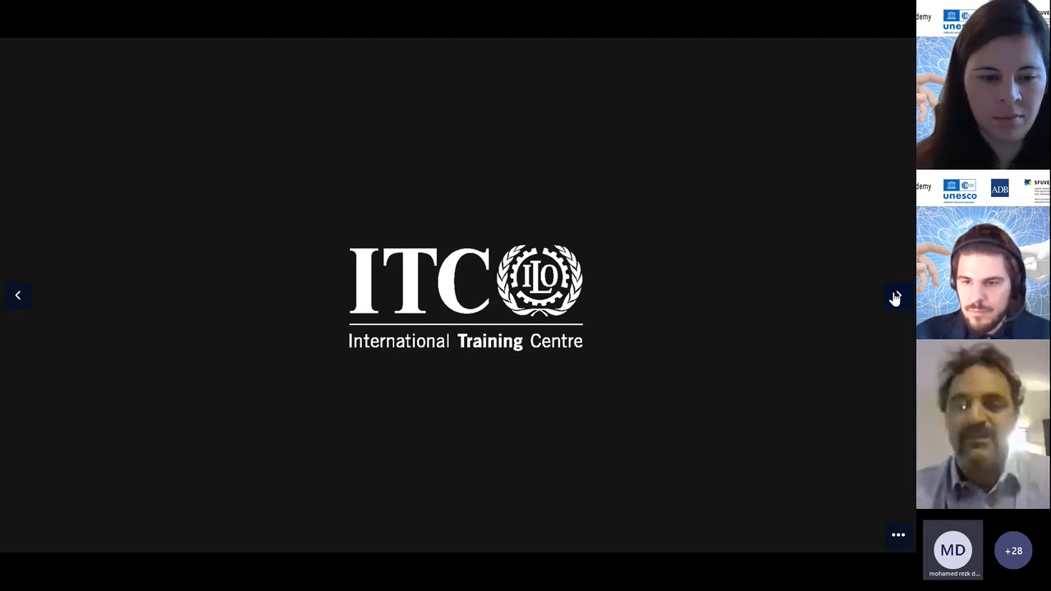
Advance past the ITC logo slide to the ILO triple helix slide
left_click(898, 296)
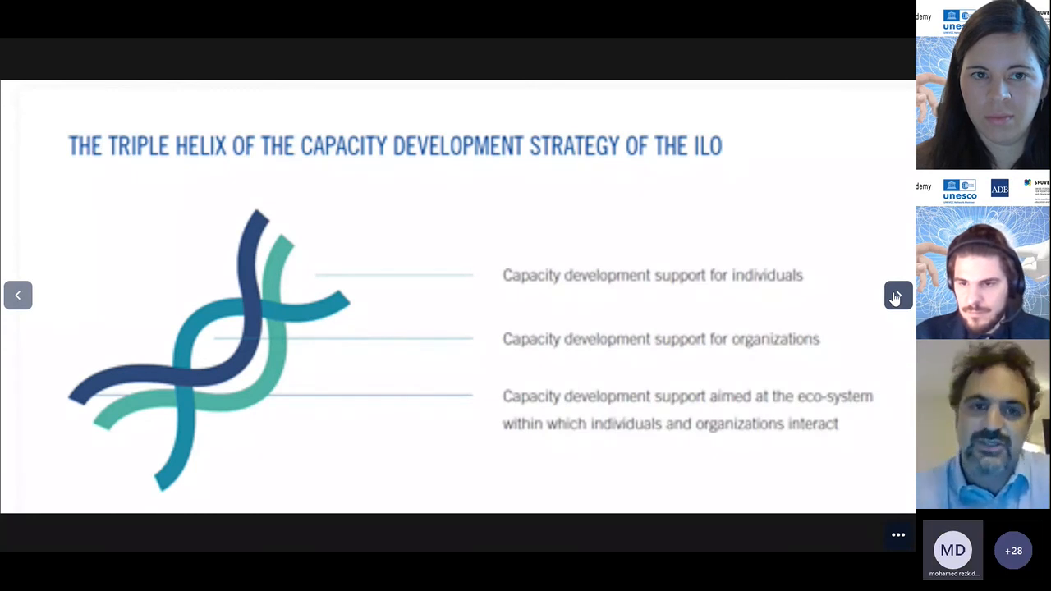
Advance to the Digital Transformation Process slide with its five phases
left_click(897, 295)
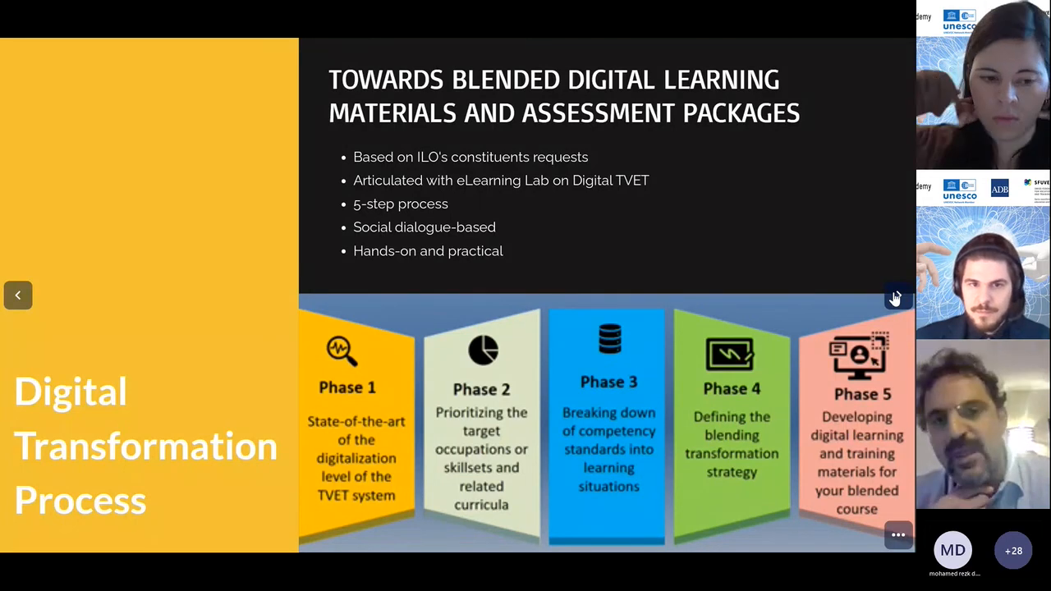
Step through the AR/VR and immersive learning slides to the skills comparison slide
left_click(896, 297)
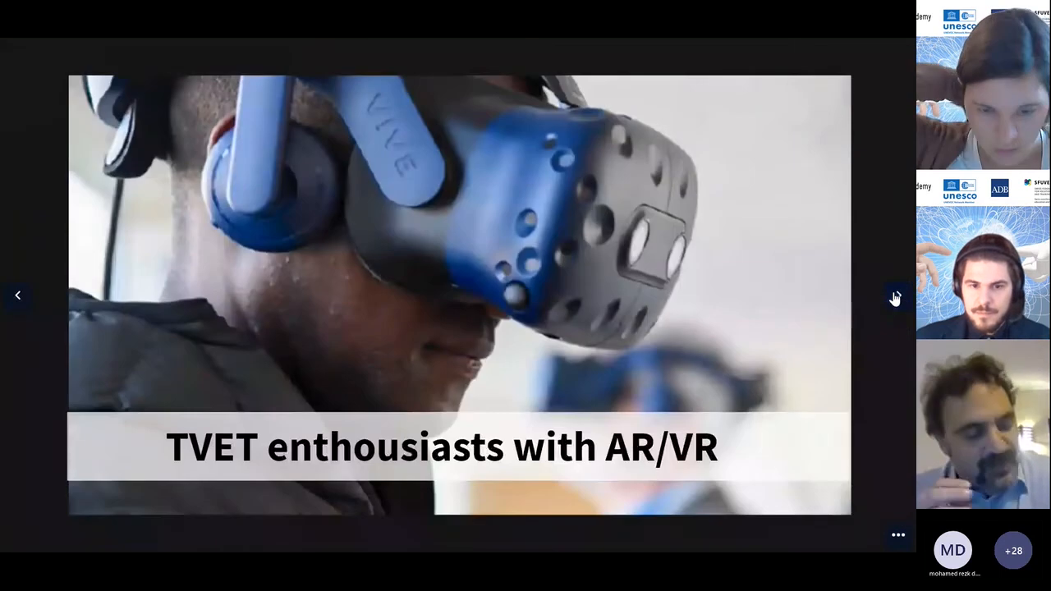
left_click(895, 297)
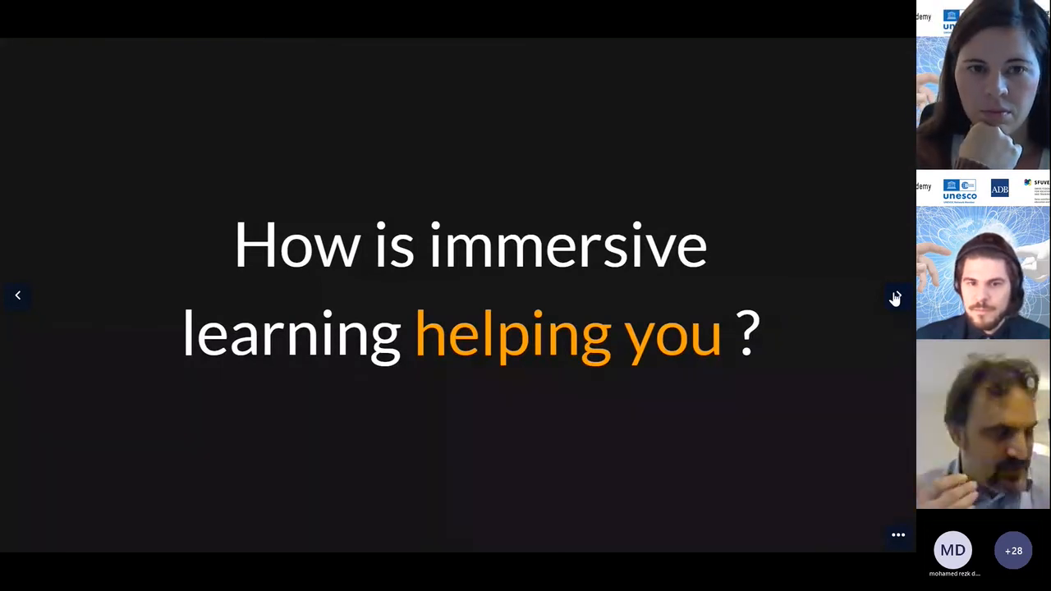
left_click(895, 295)
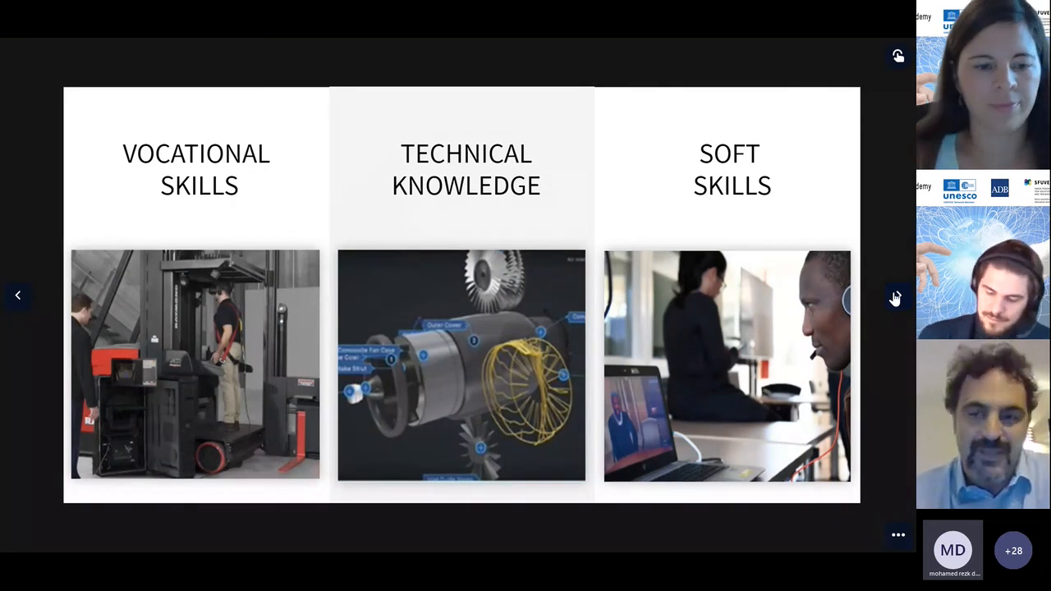
Advance to the 'and much more...' VR Skills Management Forum slide
left_click(895, 296)
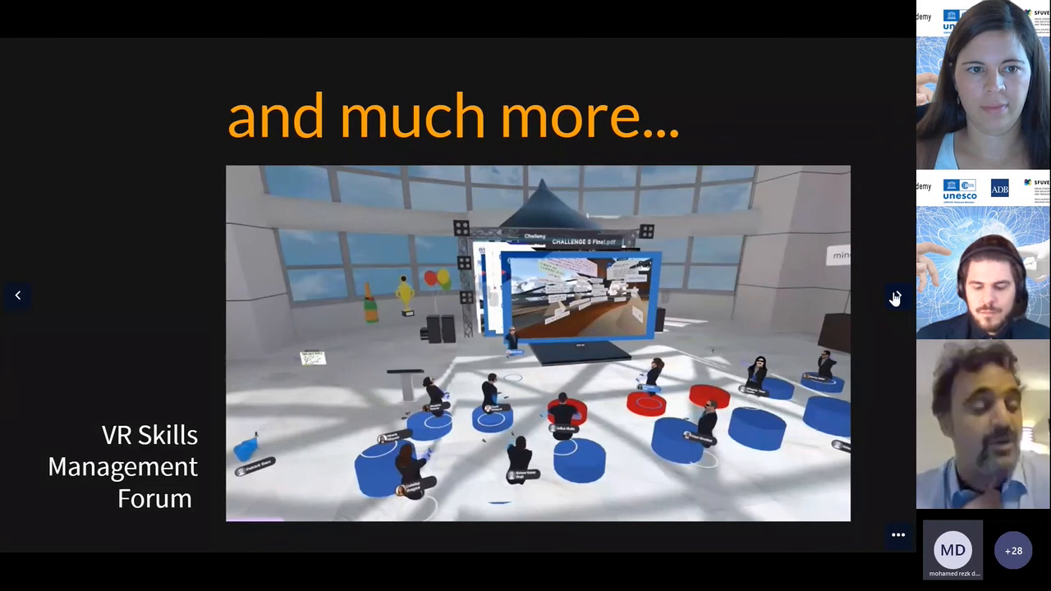
Advance to the 'AR Adventurers' title slide
left_click(895, 295)
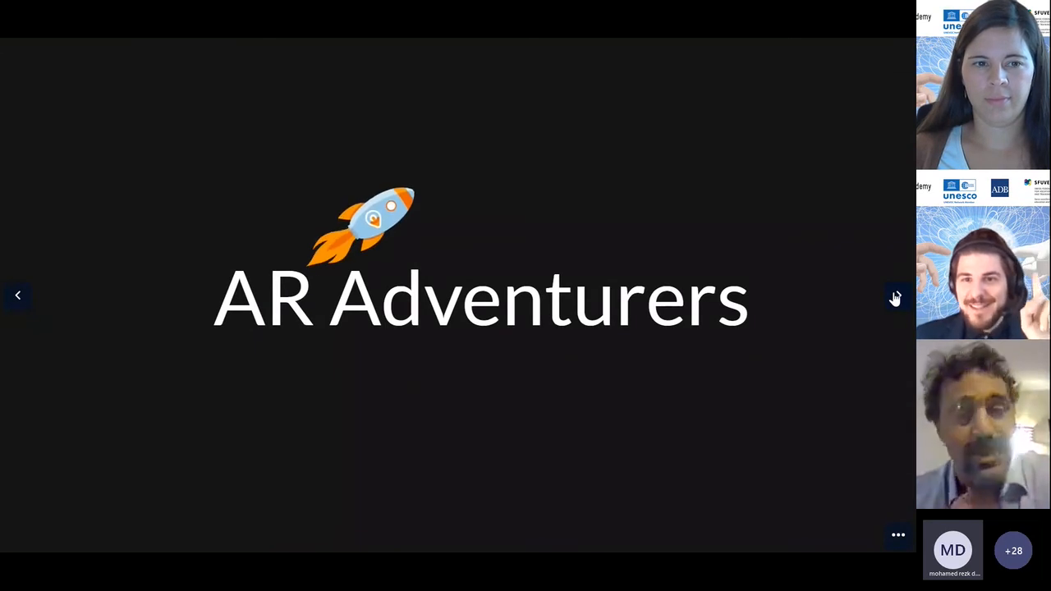
left_click(895, 295)
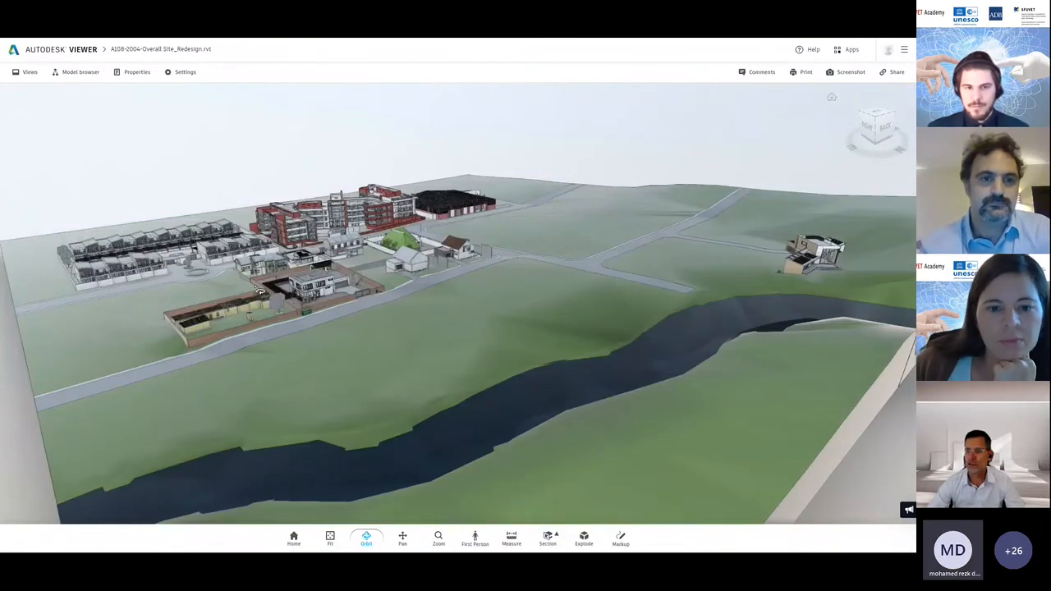
mouse_move(279, 290)
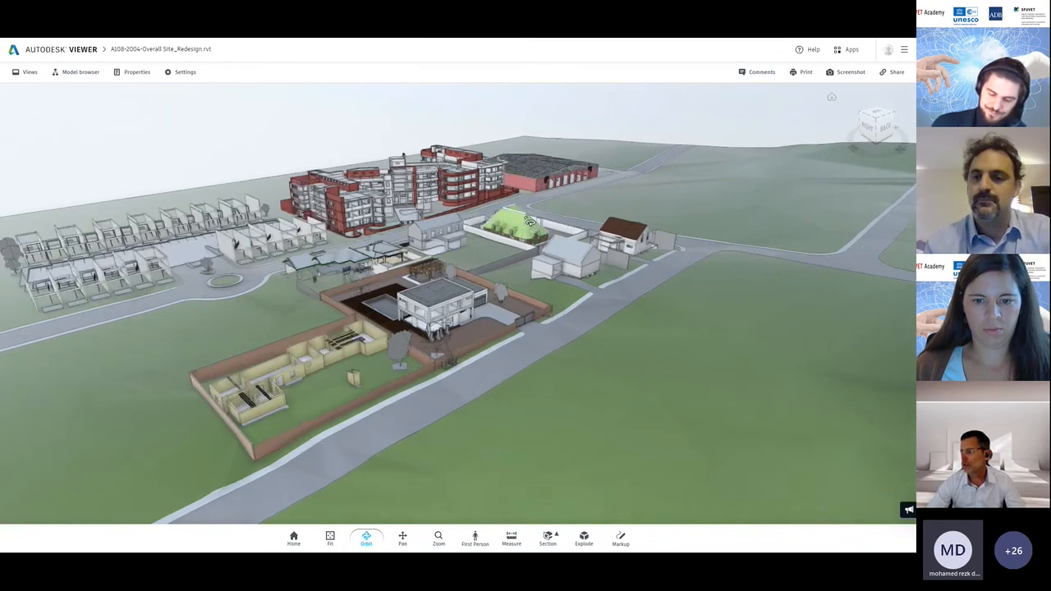
Move toward the houses, then orbit across the field and hillside toward the river
left_click_drag(530, 222, 479, 271)
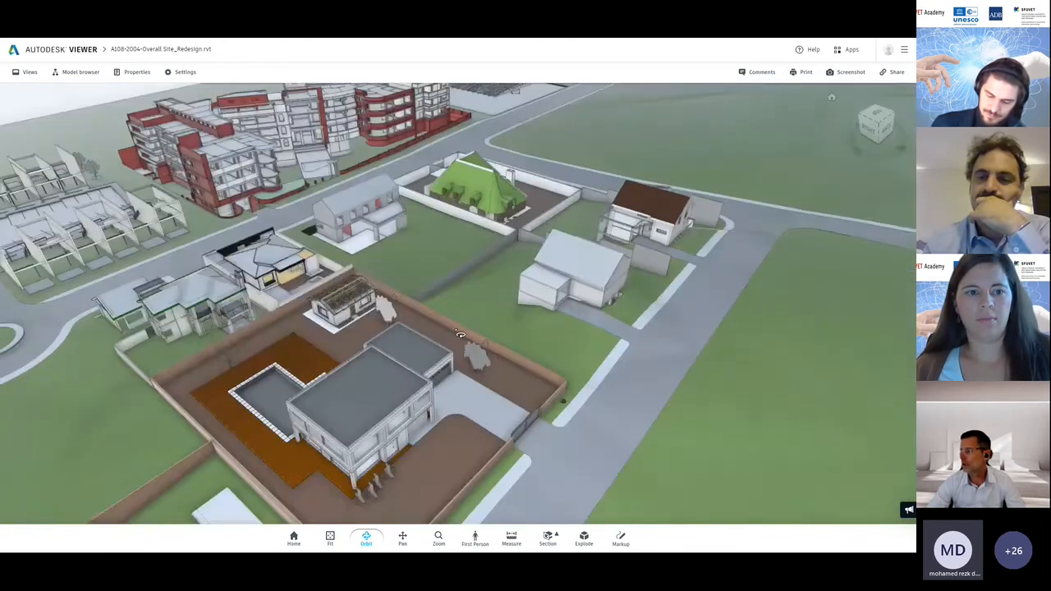
left_click_drag(460, 337, 392, 277)
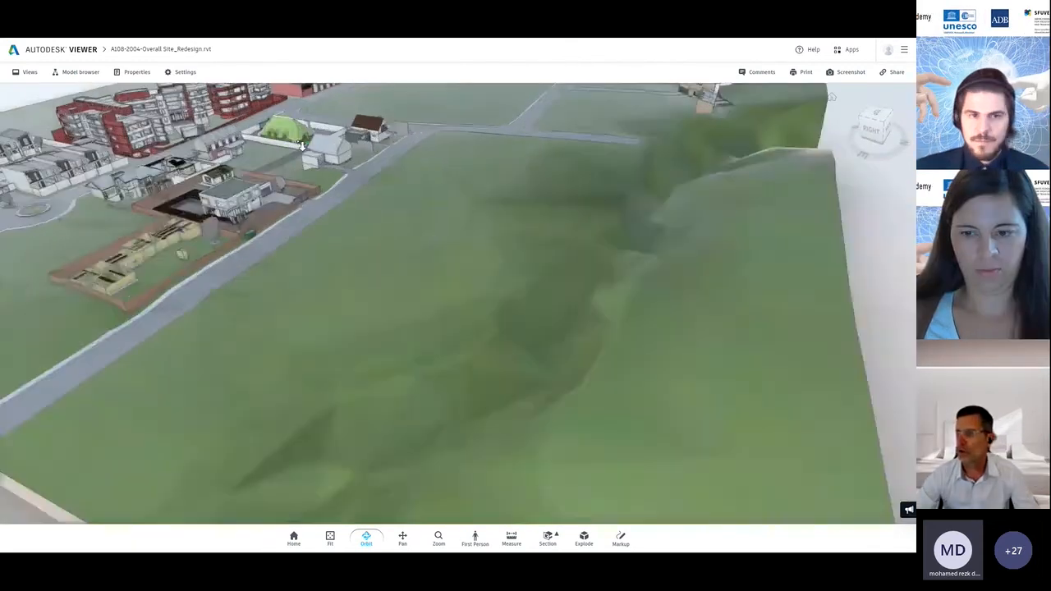
left_click_drag(302, 145, 479, 380)
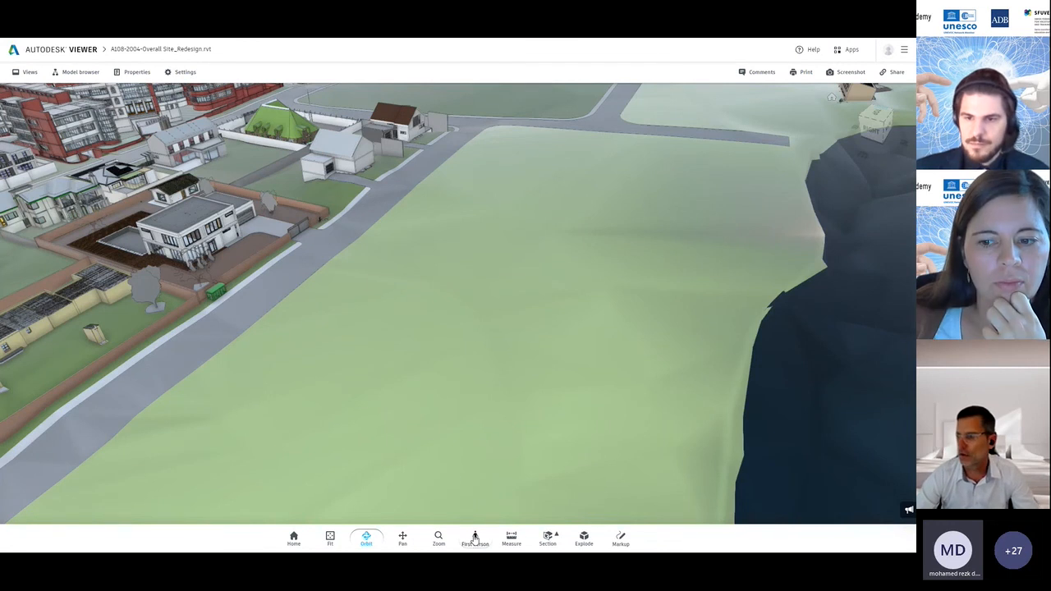
Enter First Person mode to view a room with a sink and wooden door
left_click(474, 539)
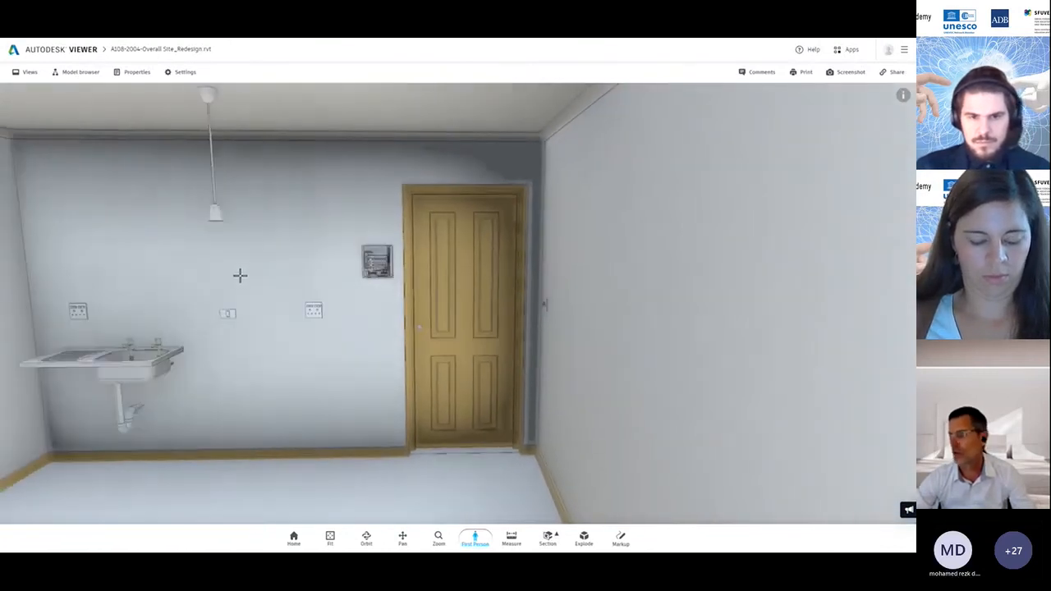
right_click(240, 275)
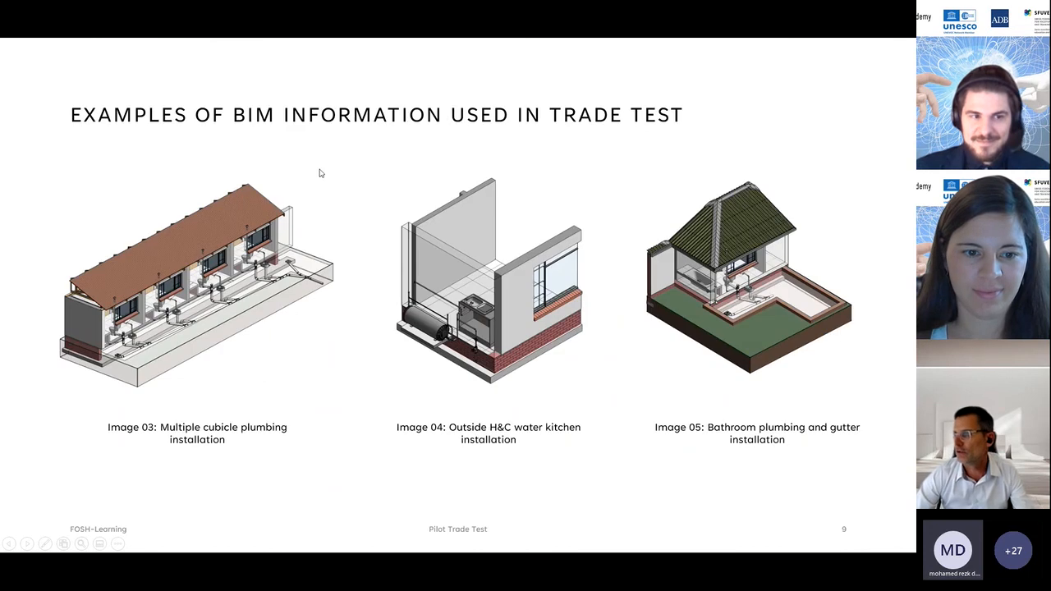
Show slide 11, Lecture Capacity Training Examples, with granny flat images 06–09
key("right")
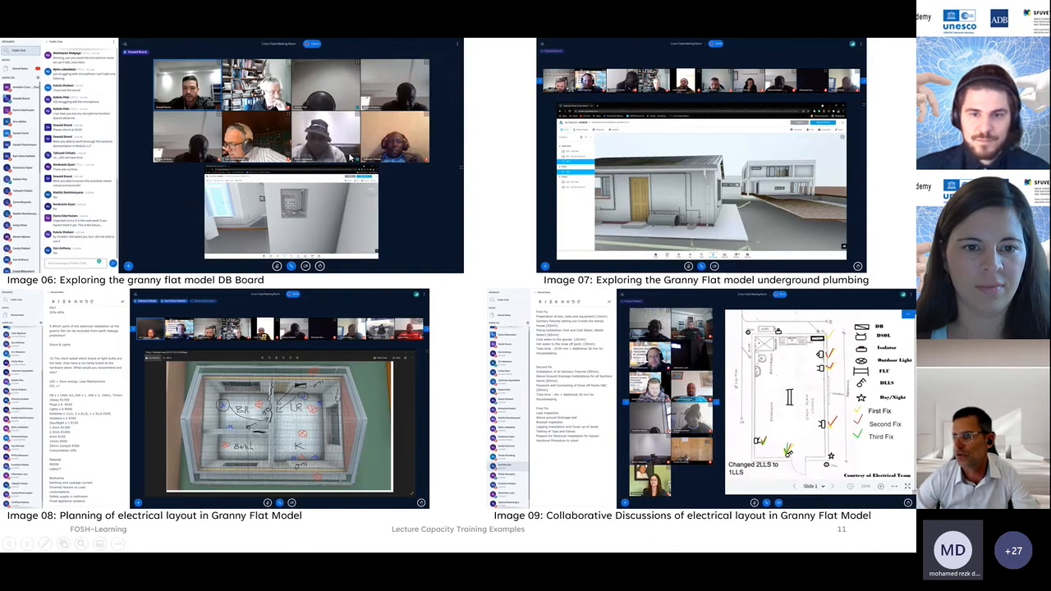
mouse_move(129, 430)
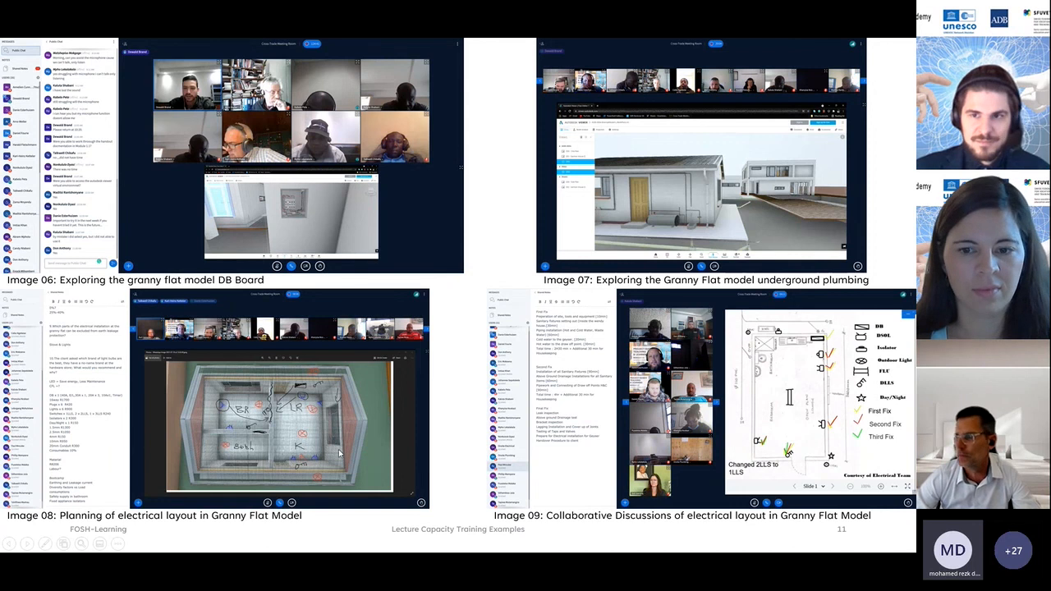
mouse_move(608, 254)
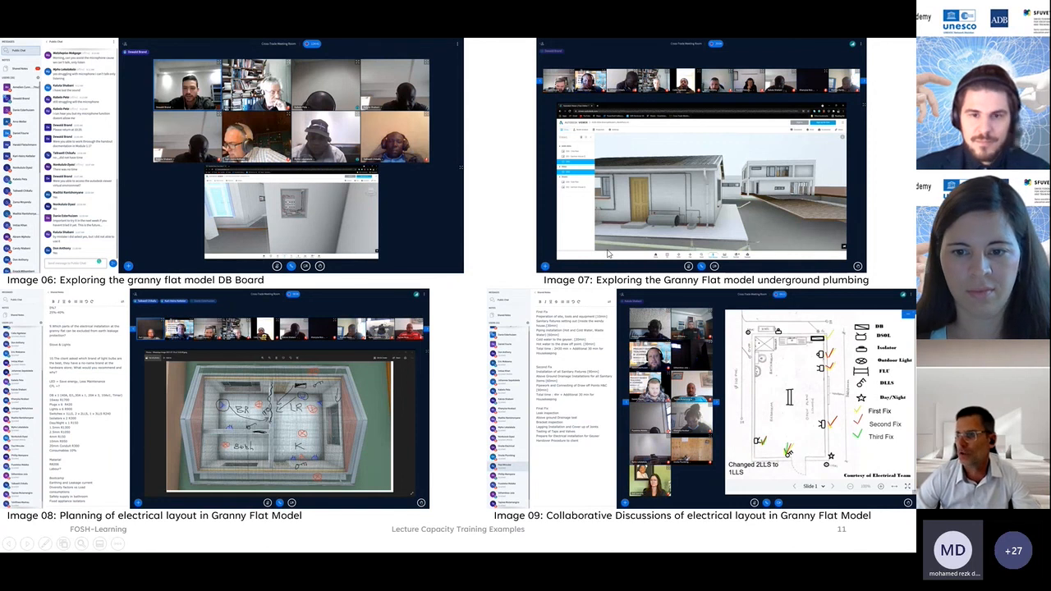
mouse_move(314, 227)
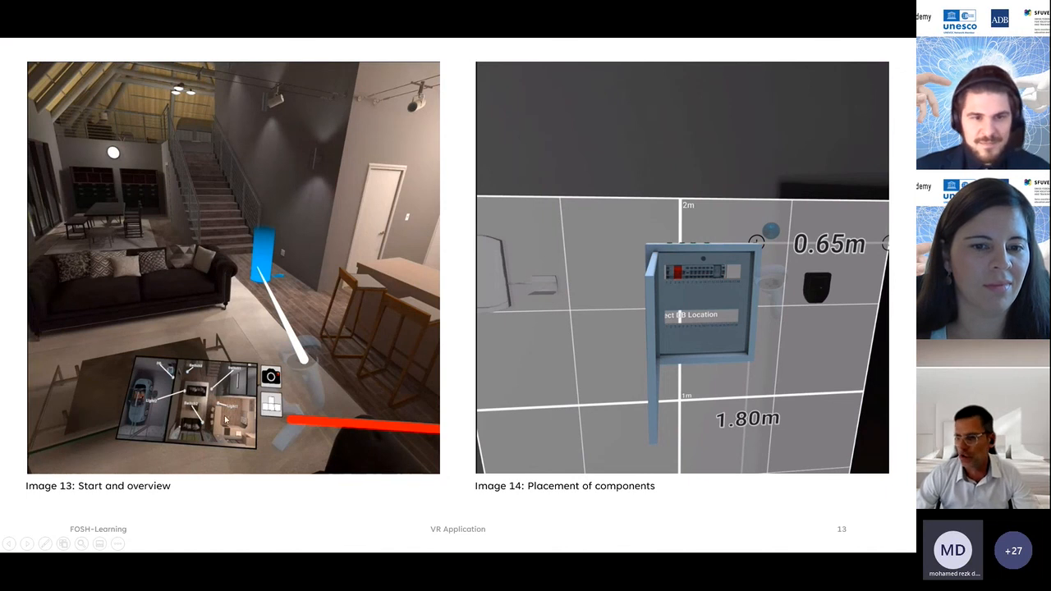
mouse_move(265, 238)
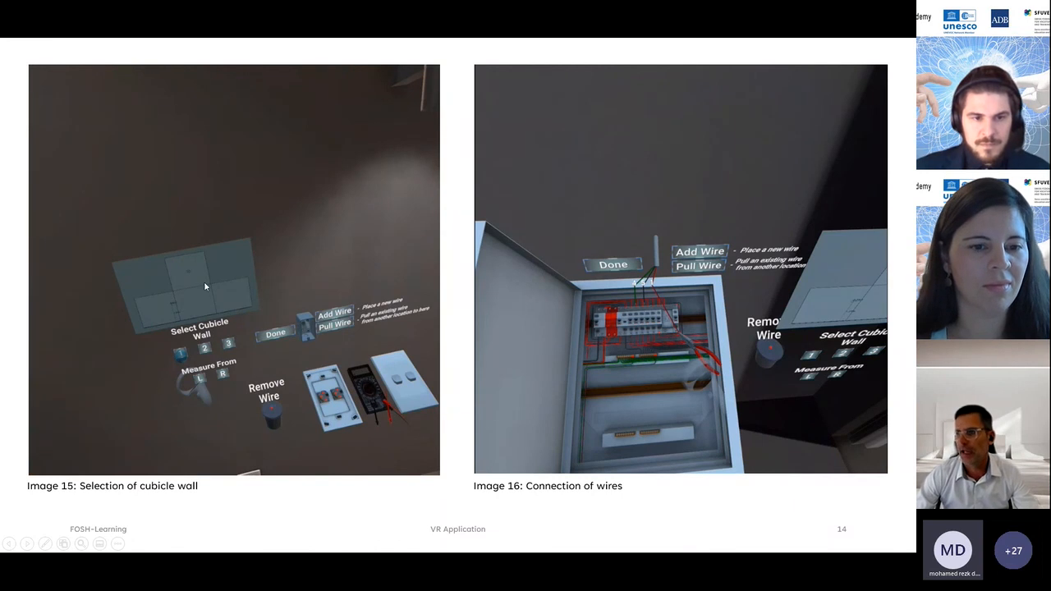
mouse_move(165, 223)
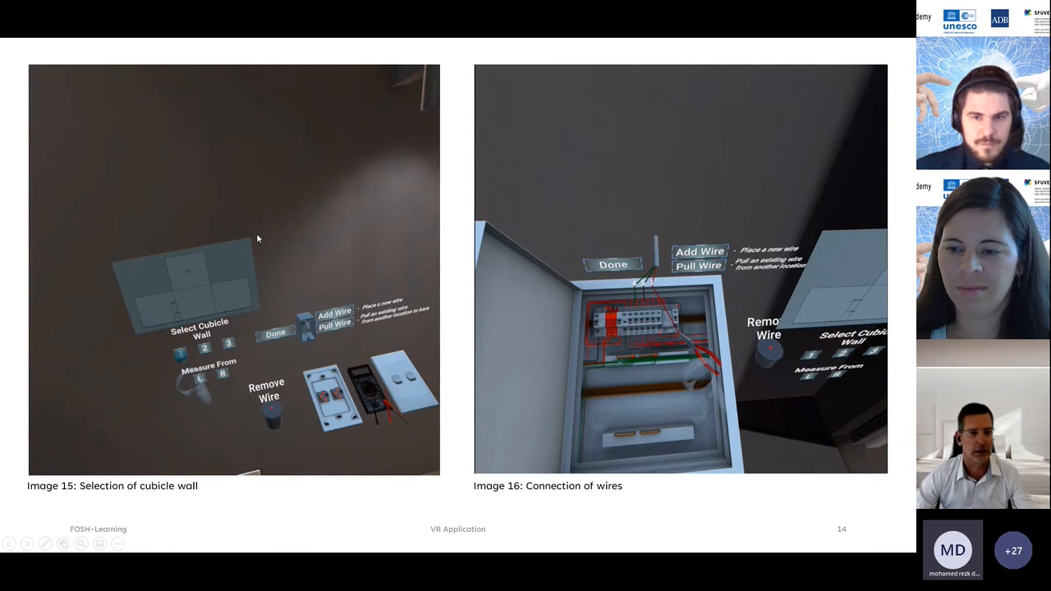
Show slide 15, VR Application, on export and the measuring and camera tools
key("Right")
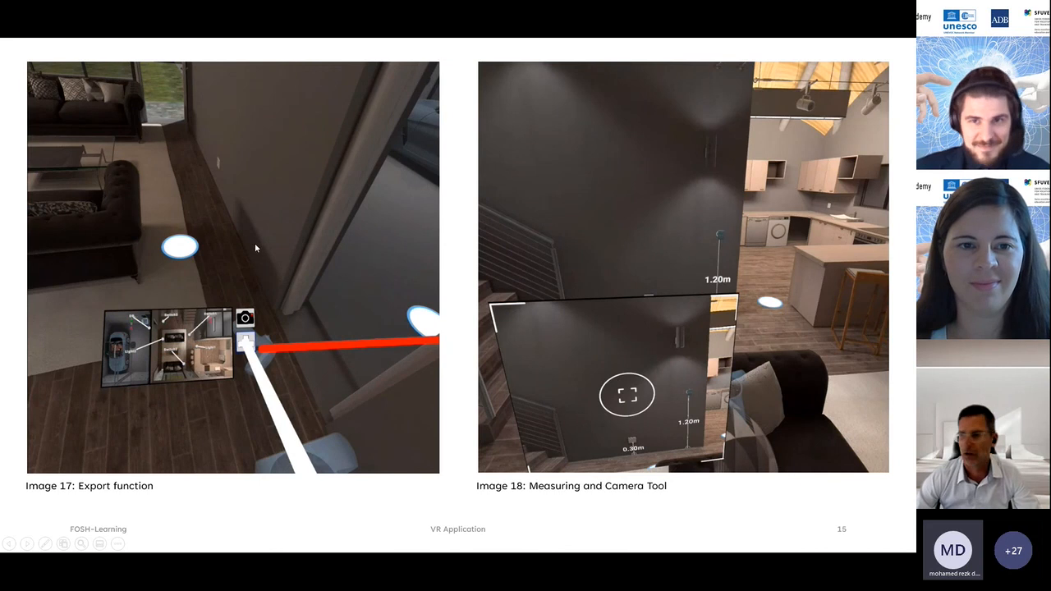
mouse_move(273, 253)
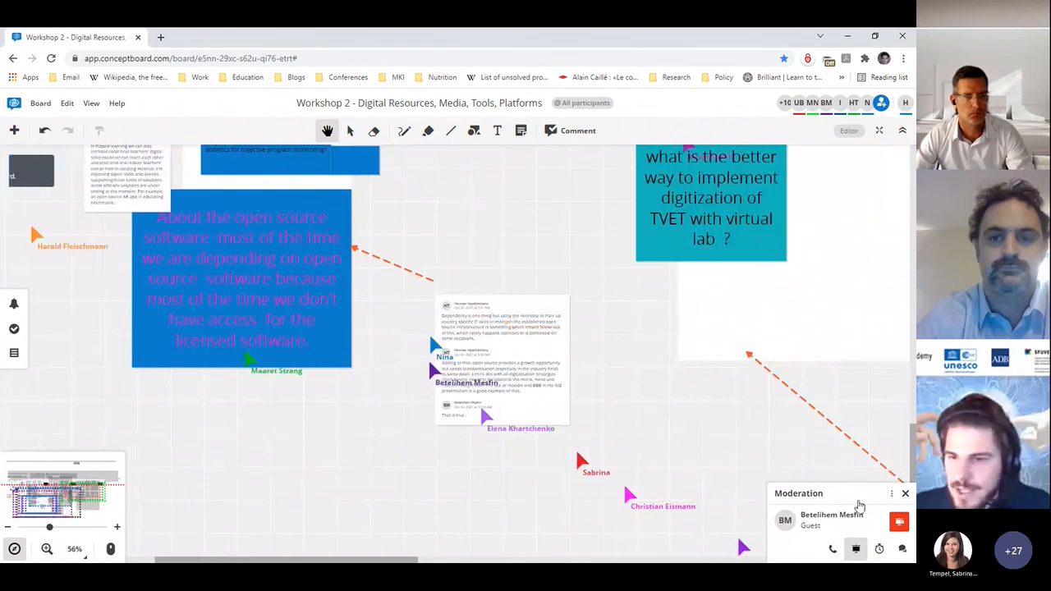
Scroll the workshop board toward the orange AR/VR comments and questions section
scroll("down", 3)
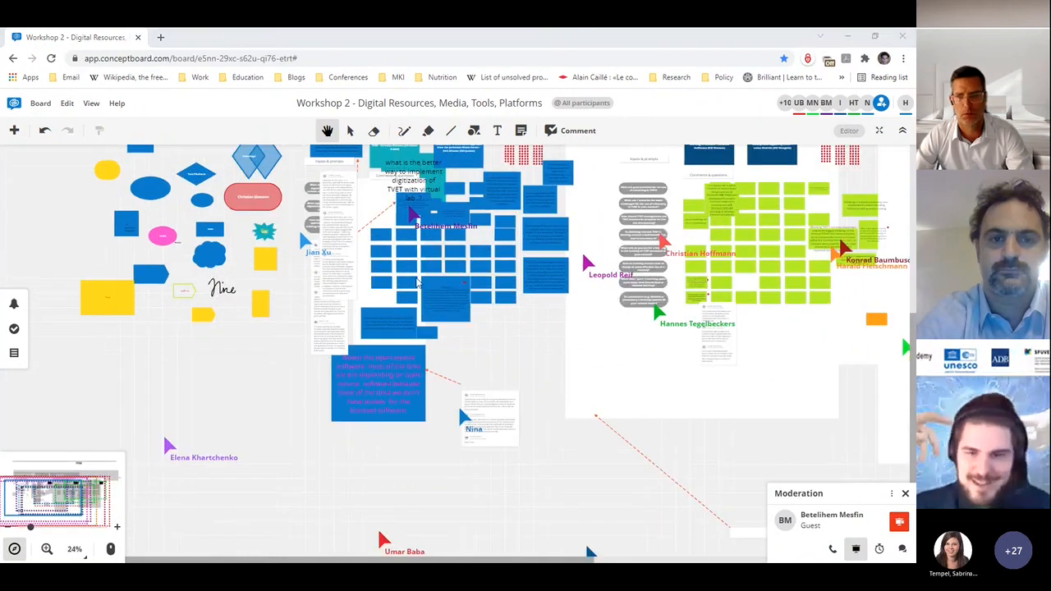
mouse_move(418, 281)
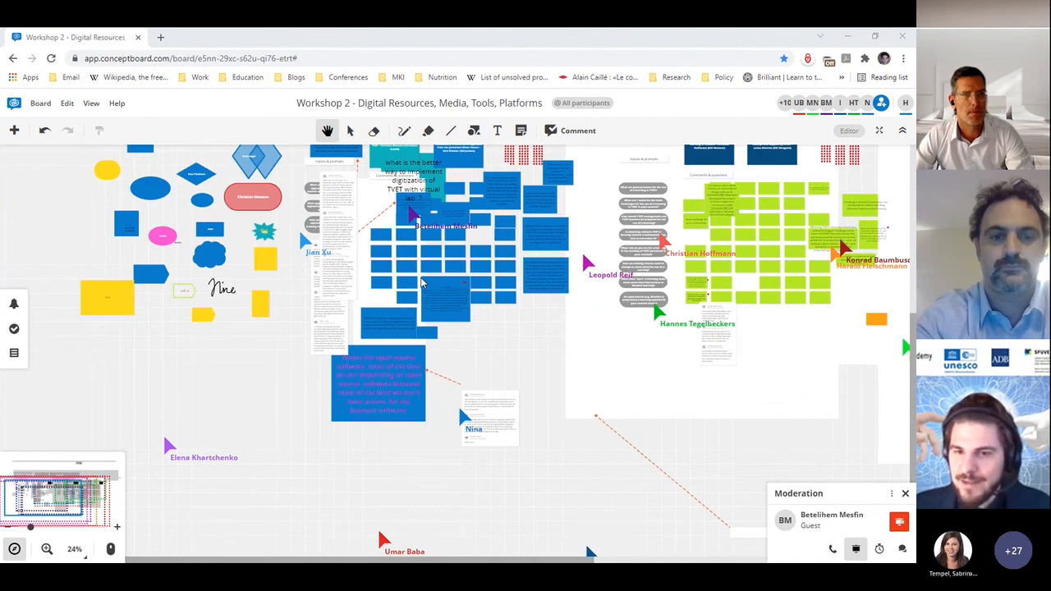
mouse_move(443, 310)
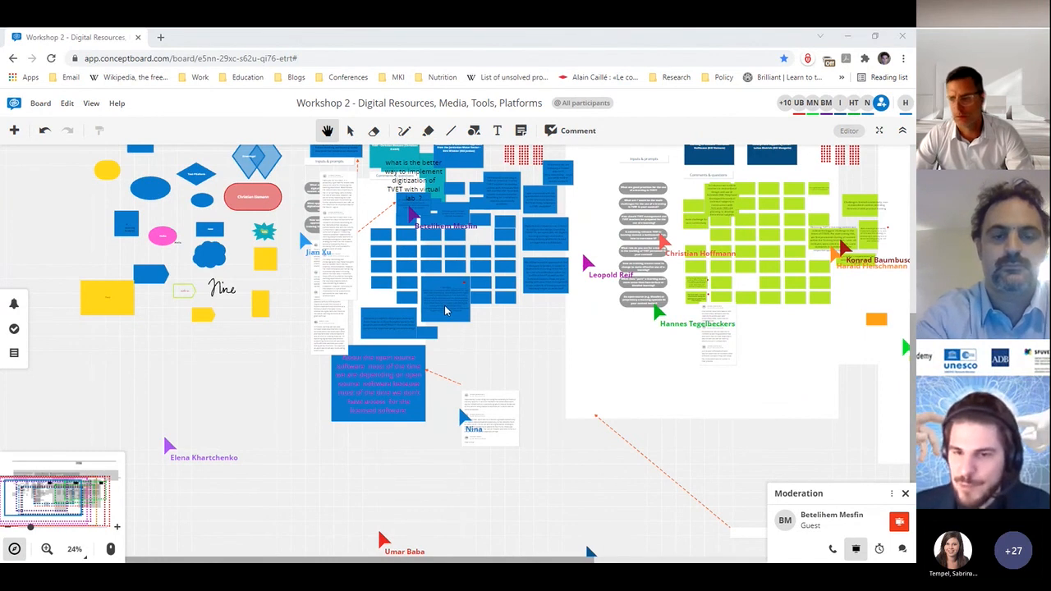
mouse_move(480, 327)
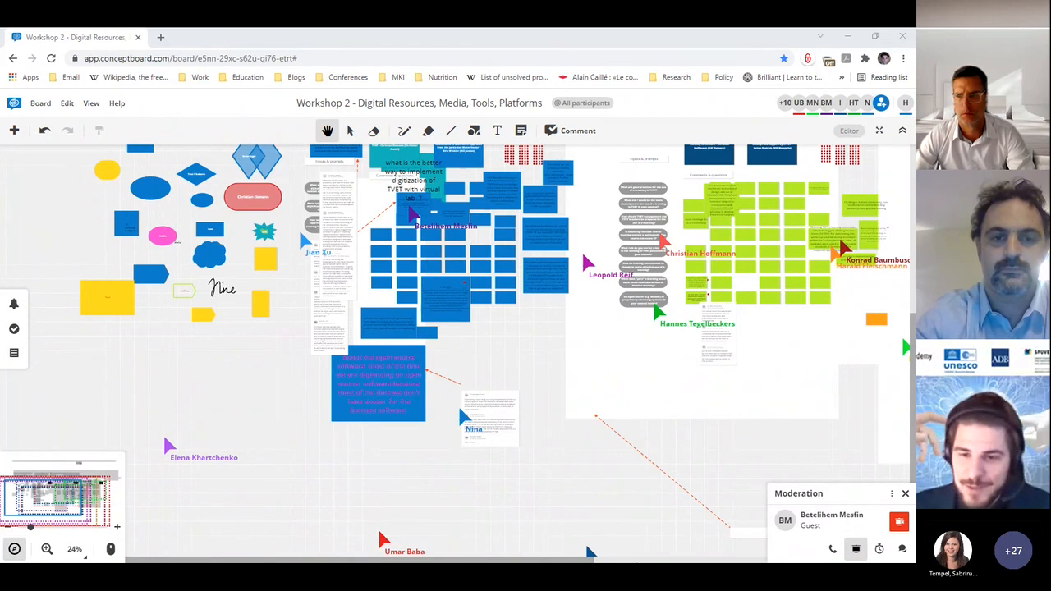
mouse_move(655, 559)
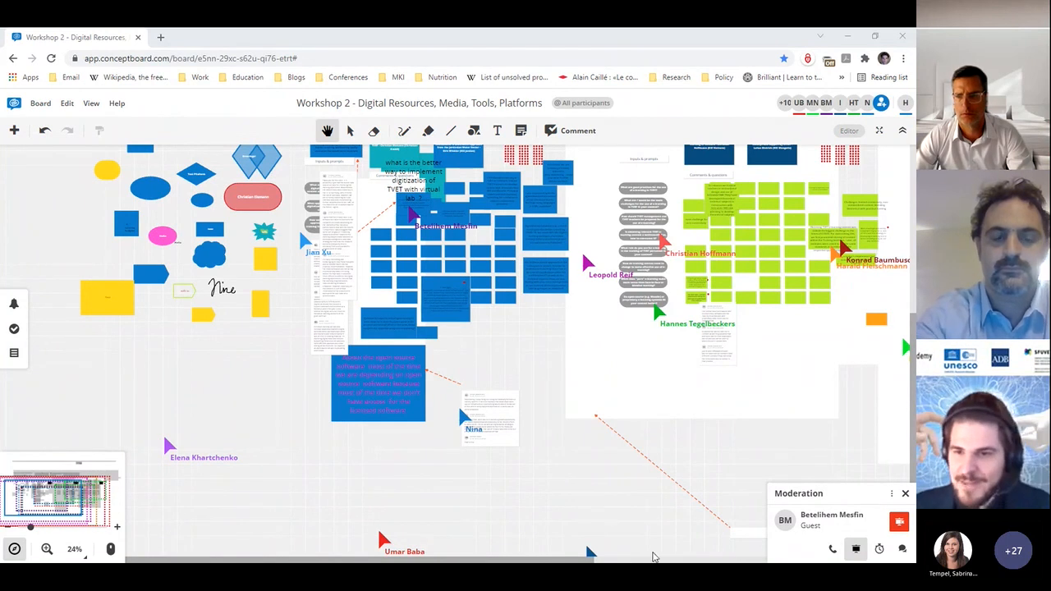
mouse_move(637, 498)
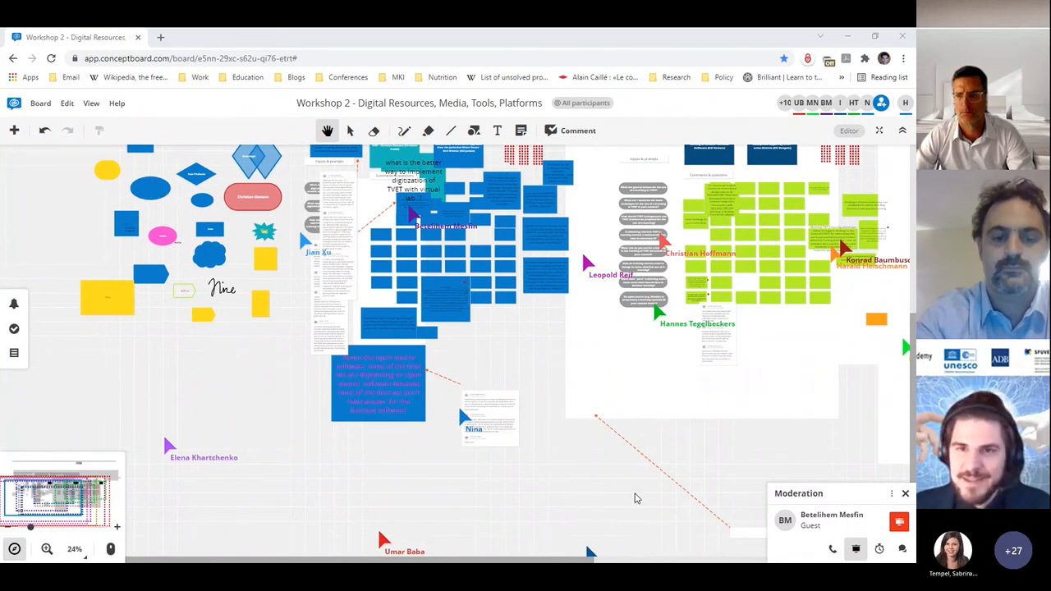
mouse_move(636, 497)
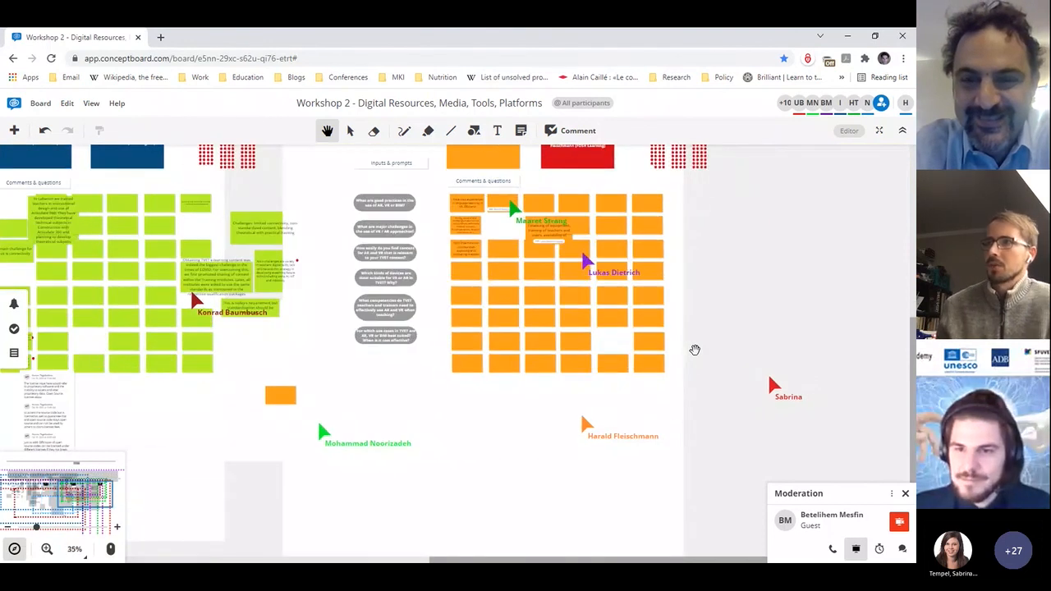
scroll("down", 3)
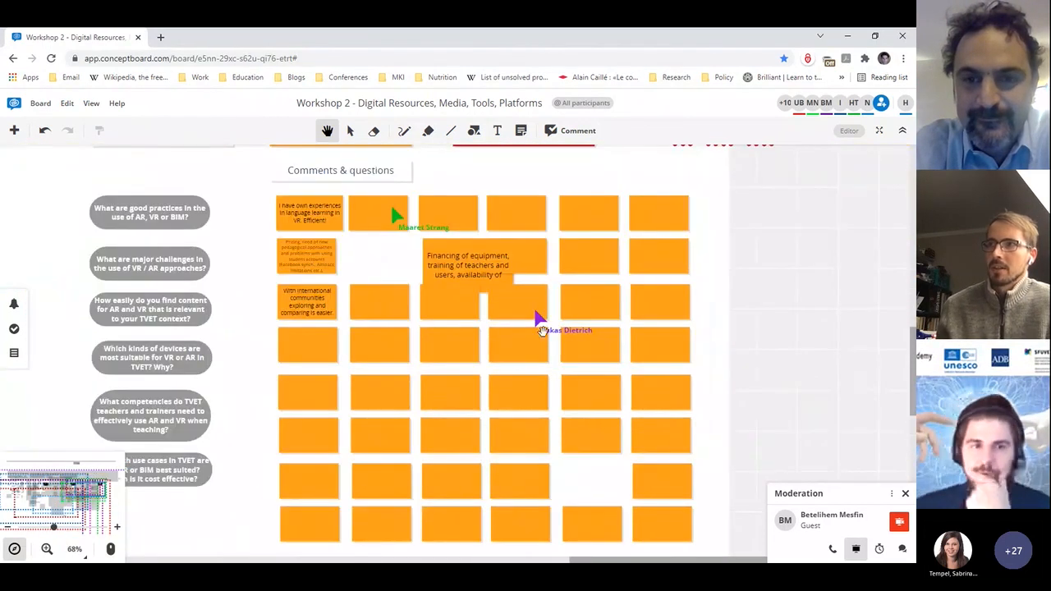
mouse_move(608, 176)
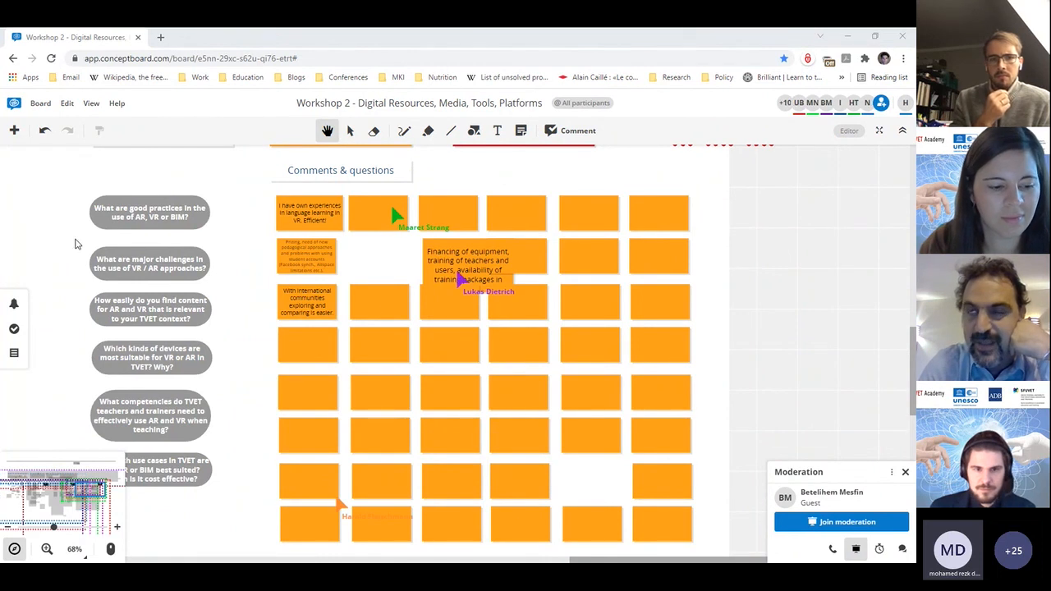
mouse_move(497, 279)
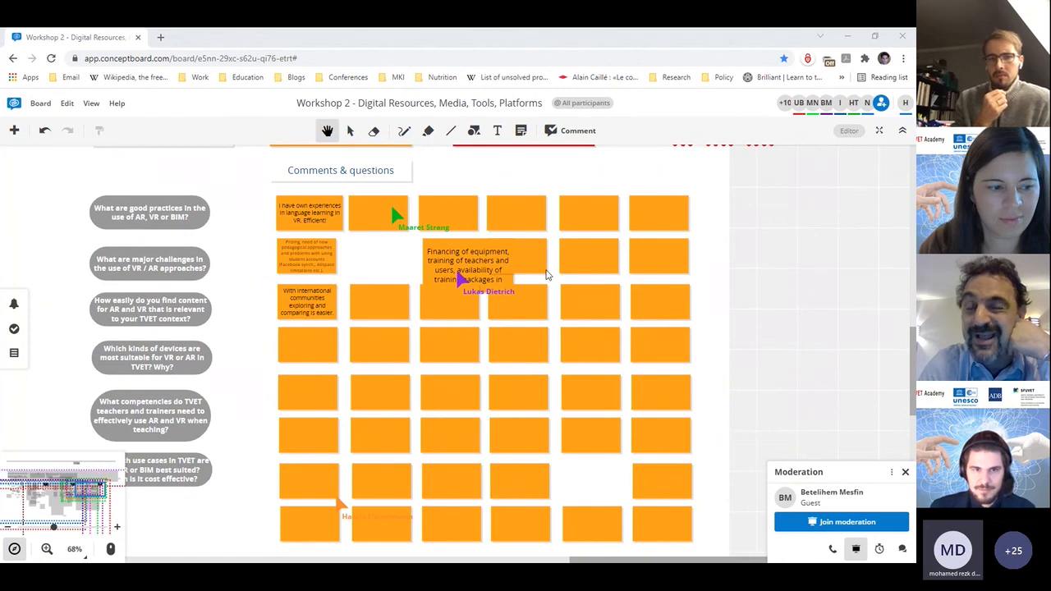
mouse_move(203, 195)
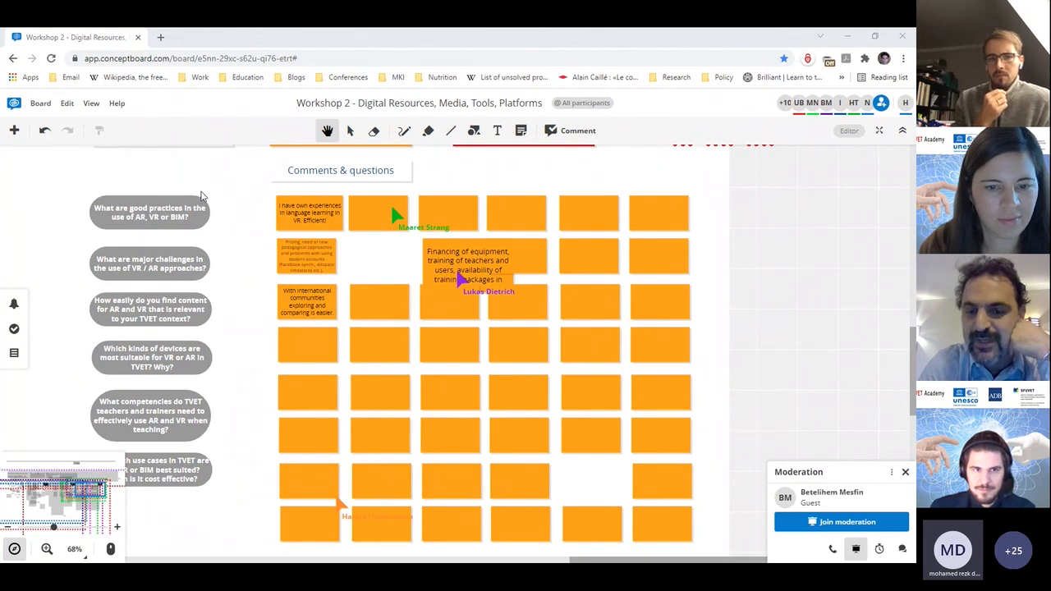
mouse_move(716, 286)
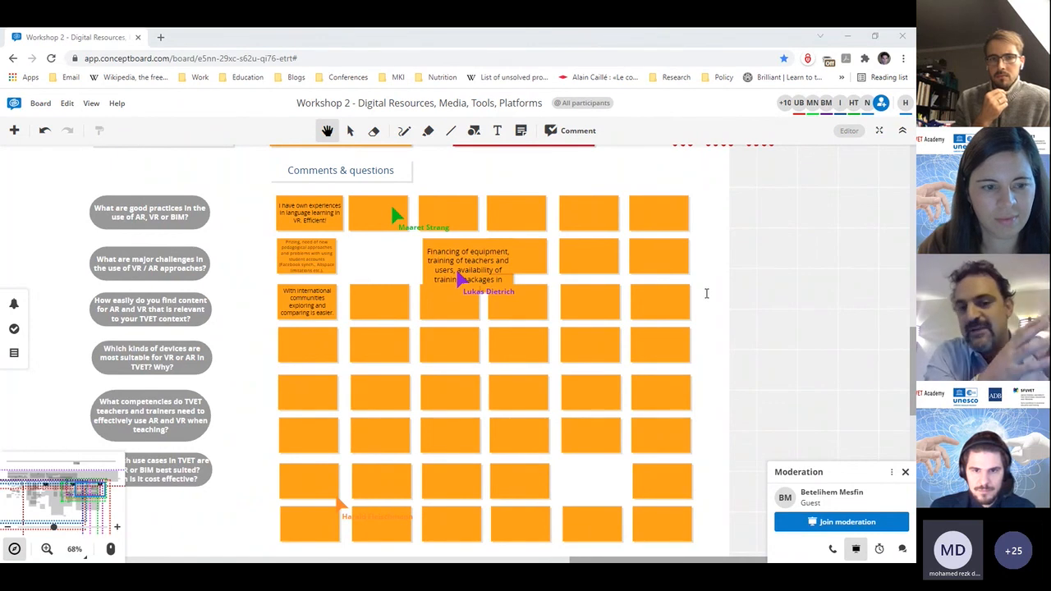
mouse_move(708, 290)
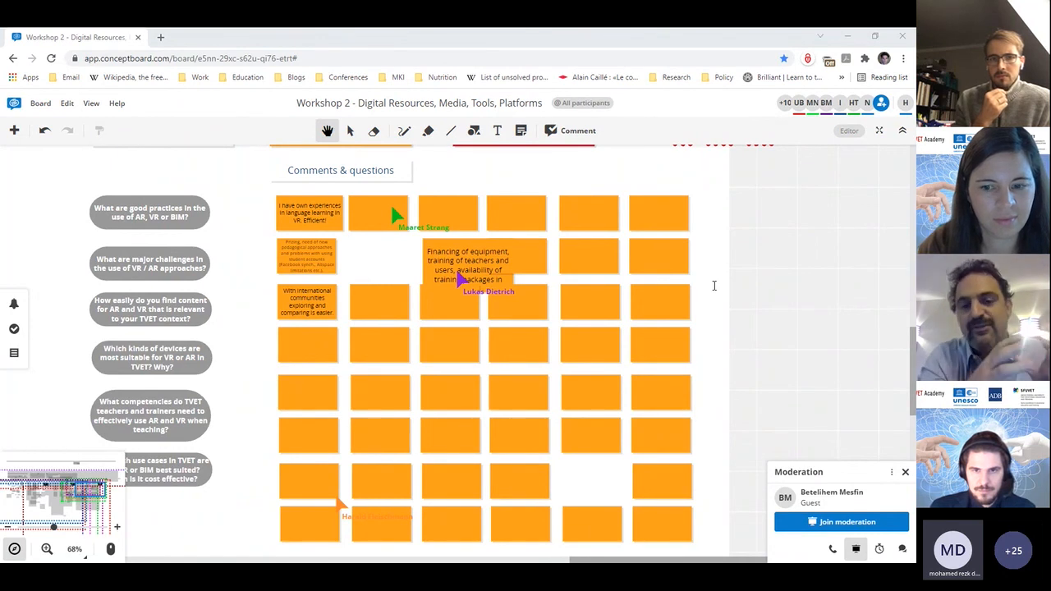
mouse_move(650, 349)
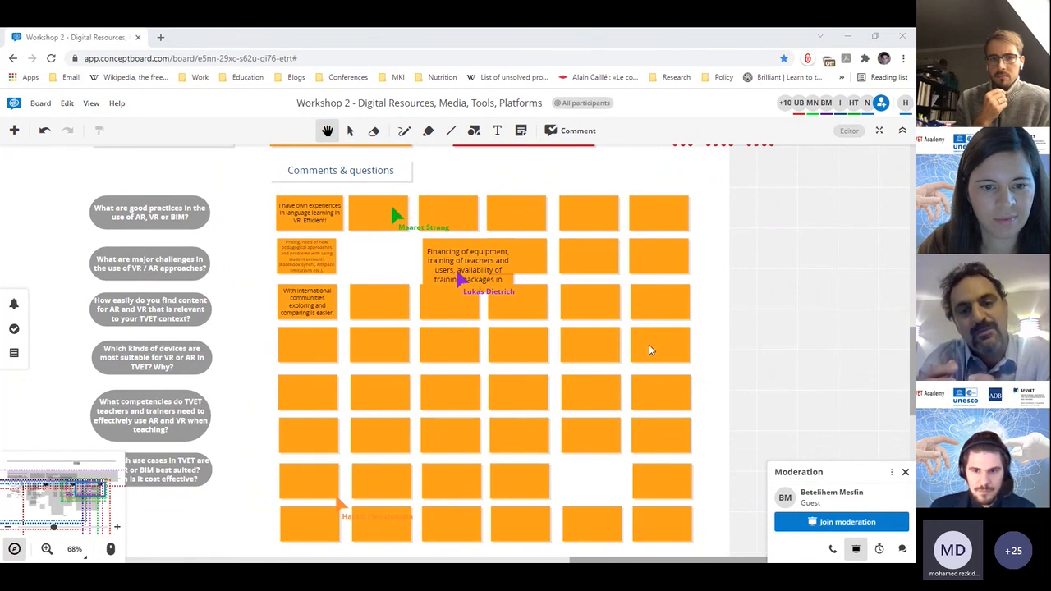
mouse_move(460, 356)
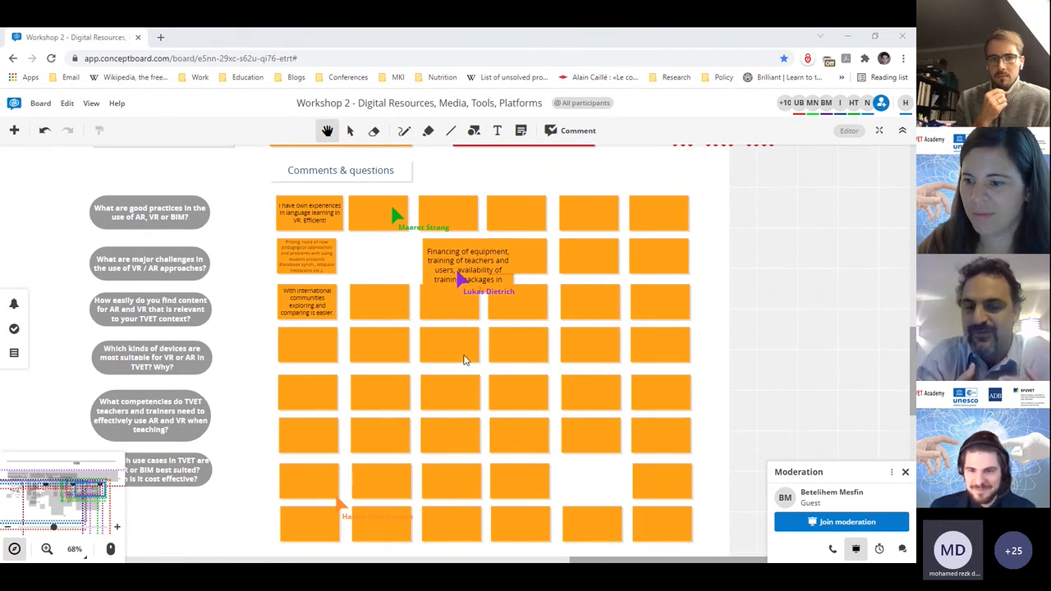
mouse_move(377, 390)
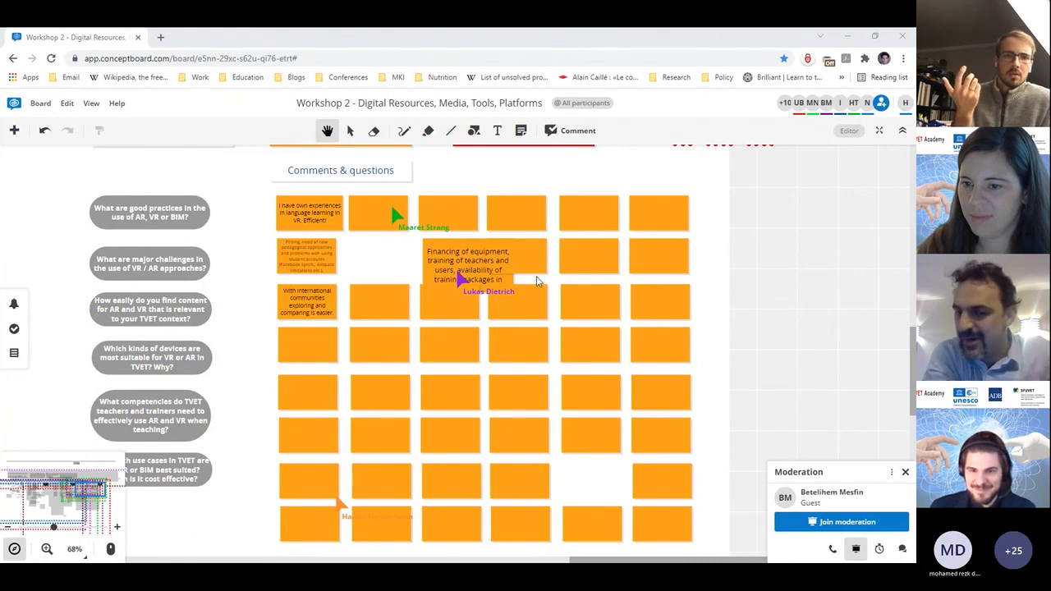
mouse_move(564, 269)
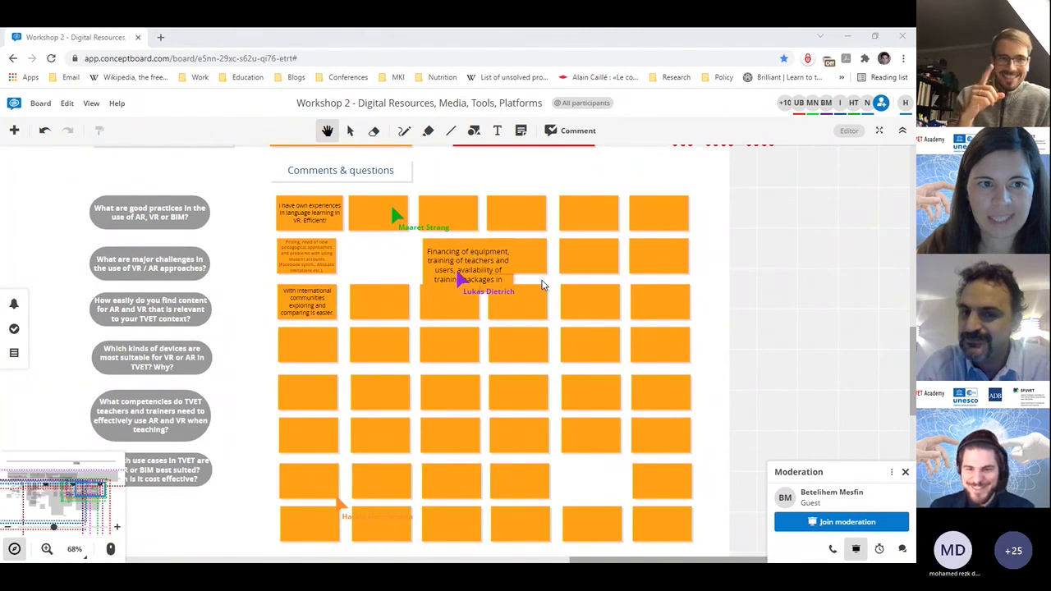
mouse_move(540, 270)
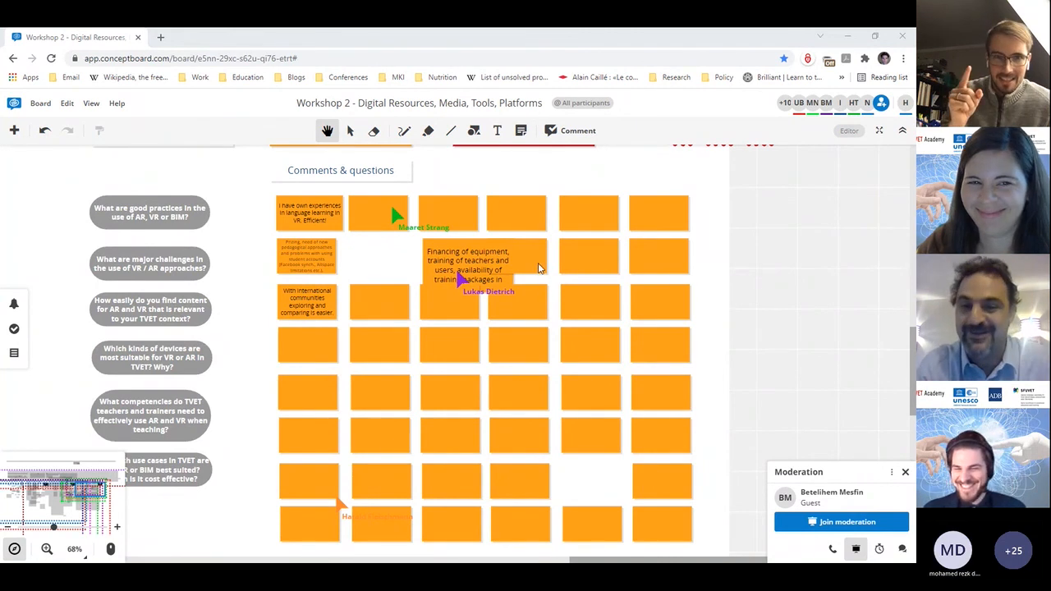